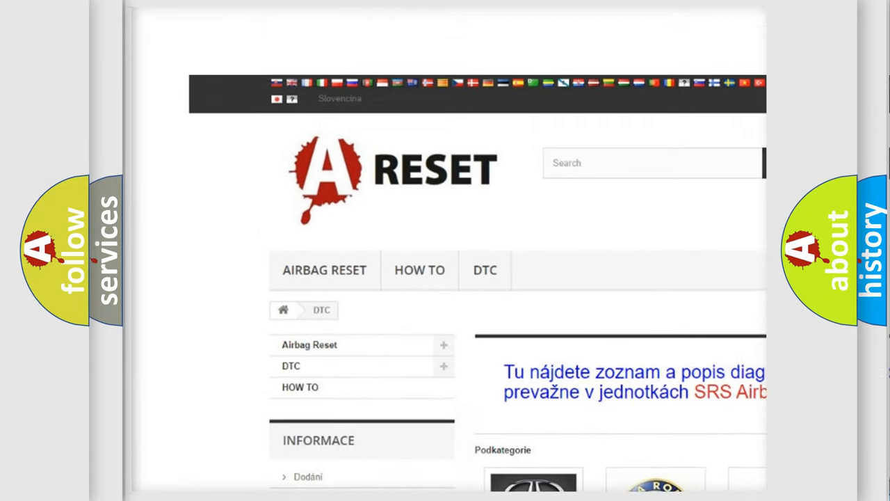
# - Choose the ALFA ROMEO DTC brand tile on the A RESET page to reach its code list
pyautogui.scroll(-3)
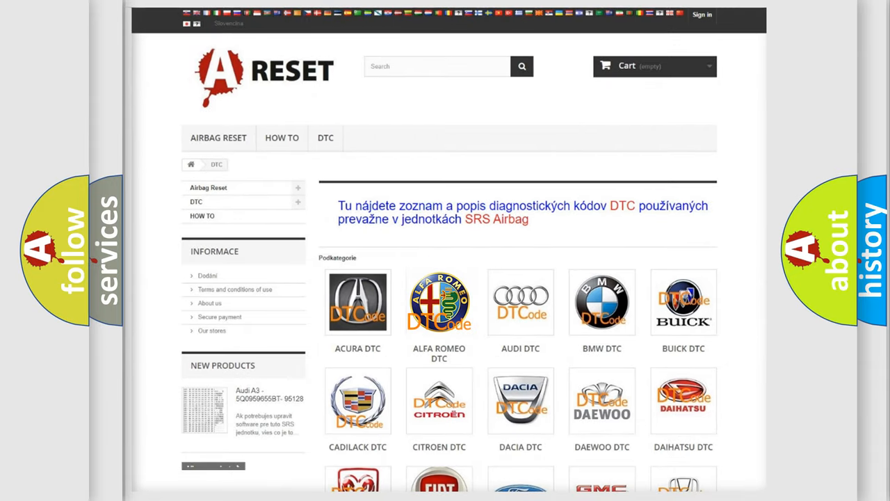
pyautogui.click(439, 301)
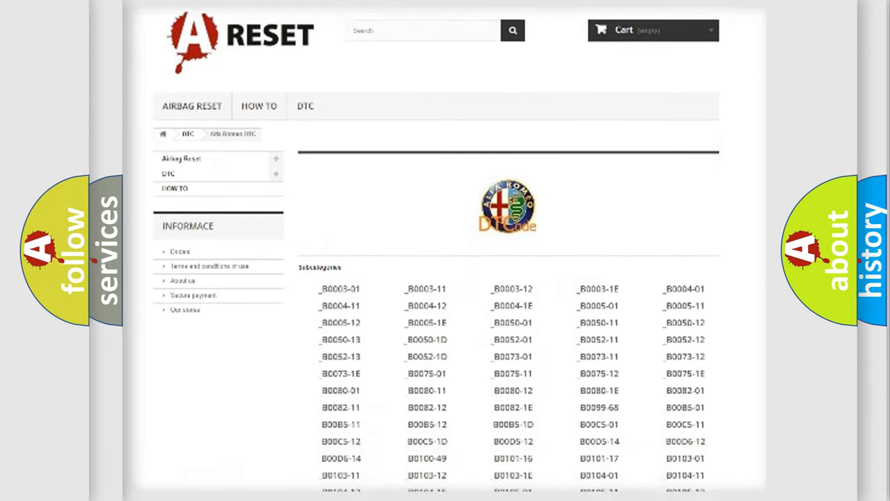
pyautogui.scroll(-3)
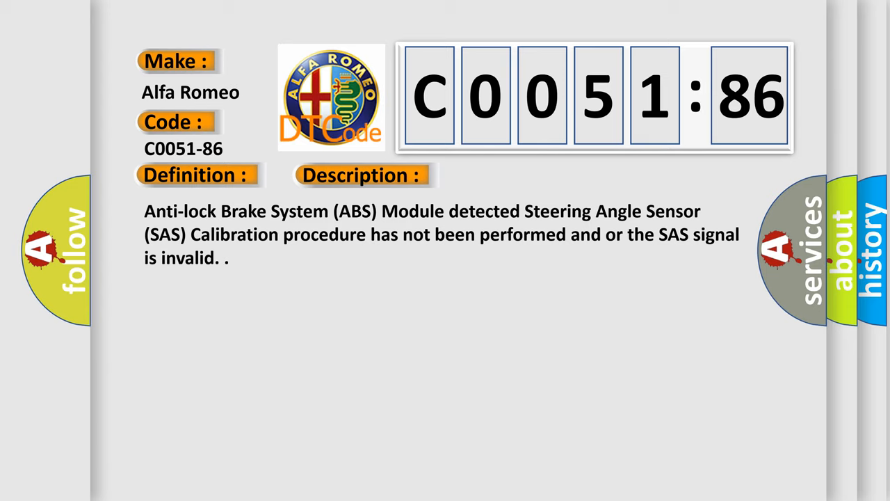
# - Reveal the Cause section, Signal Invalid, on the C0051-86 code slide
pyautogui.click(512, 175)
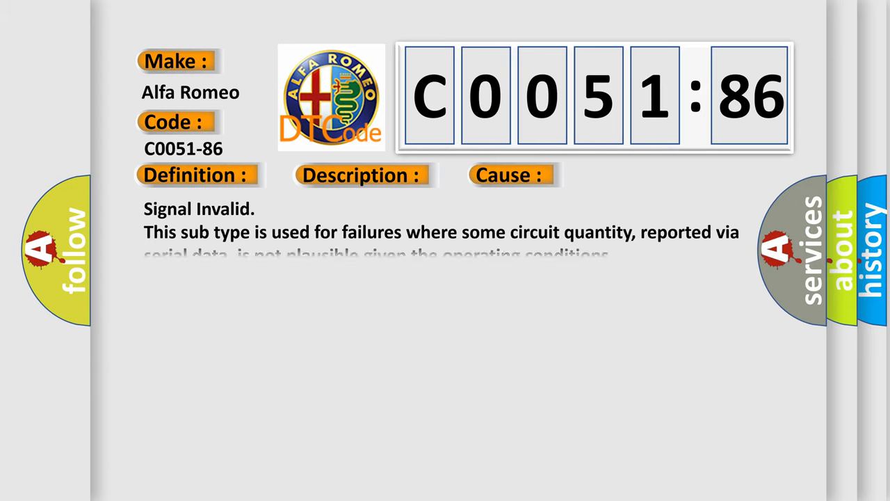